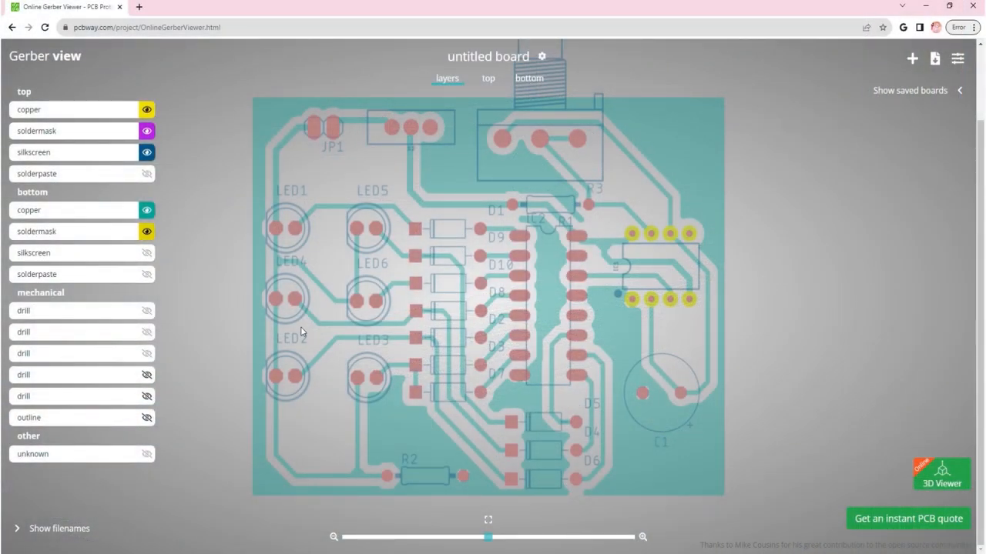
pyautogui.moveTo(277, 484)
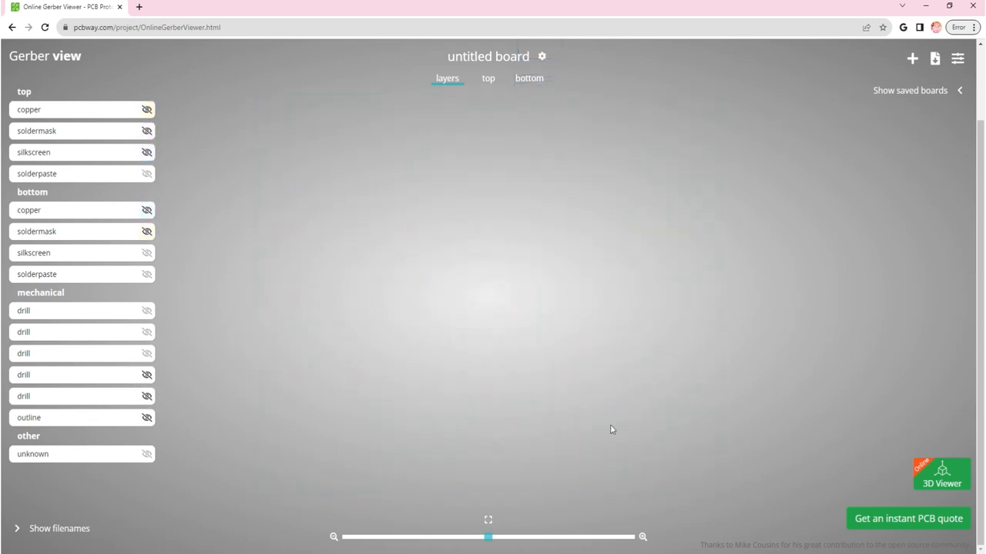
pyautogui.moveTo(280, 315)
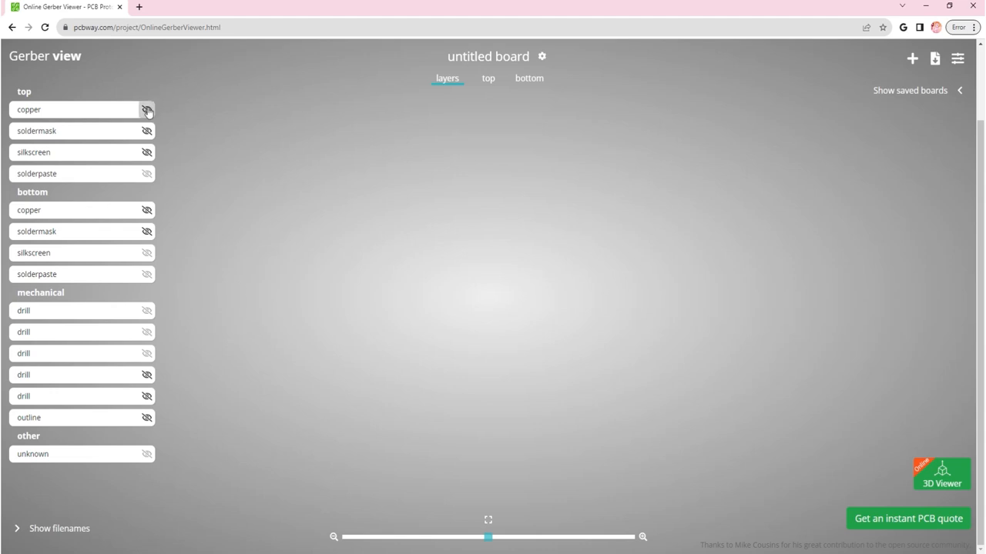
# Make the top copper and top soldermask layers visible so the pads appear.
pyautogui.click(146, 109)
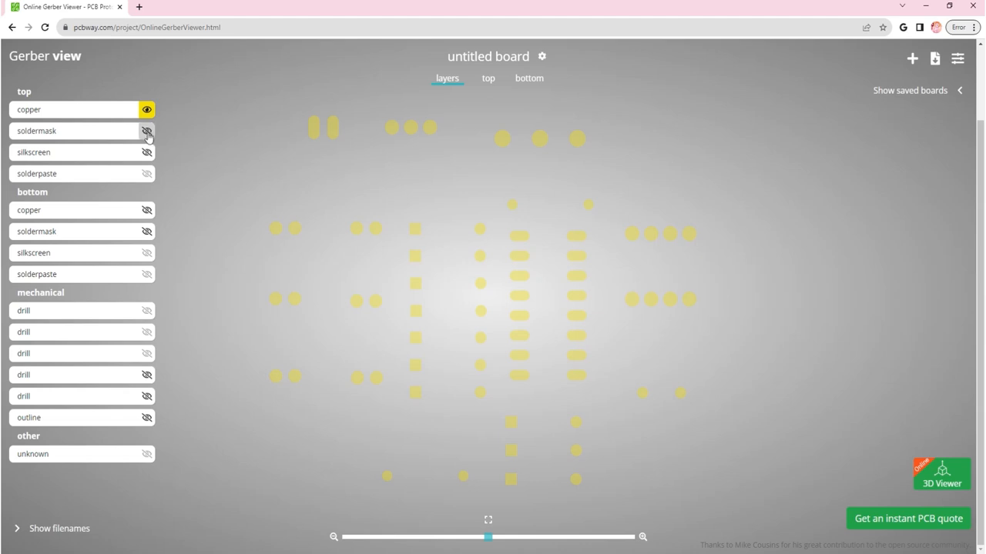
pyautogui.moveTo(146, 131)
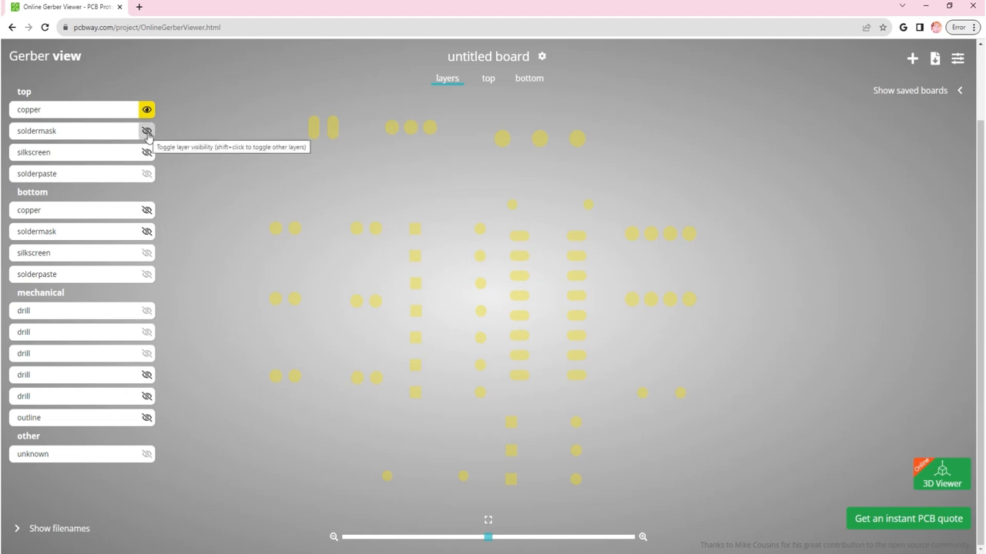
pyautogui.click(148, 131)
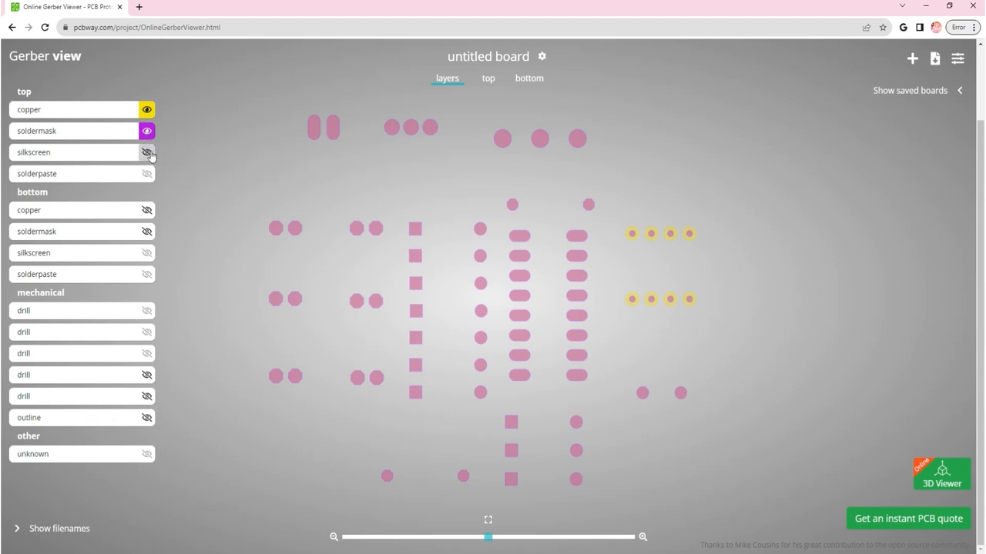
# Make the top silkscreen visible, adding outlines and labels such as LED1 and JP1.
pyautogui.click(147, 152)
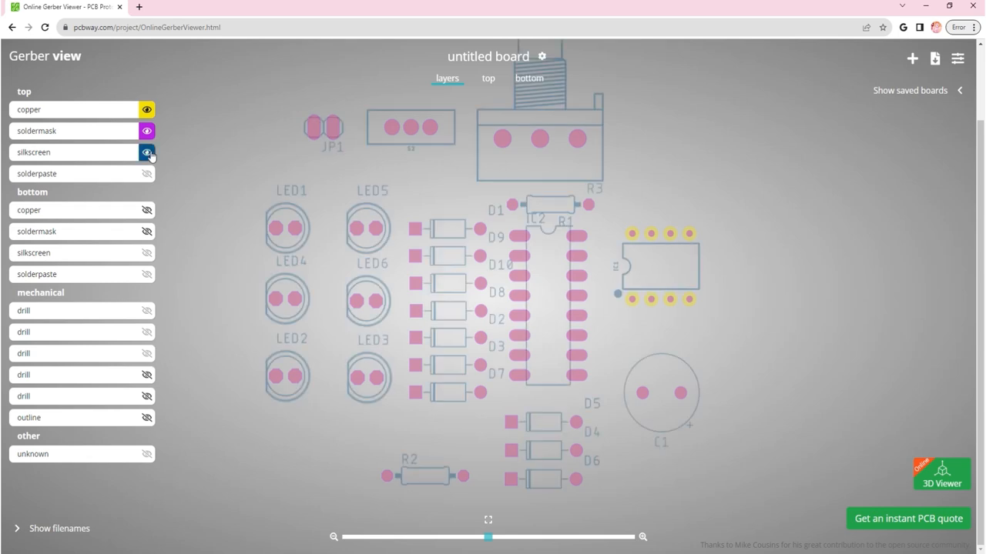
pyautogui.moveTo(151, 179)
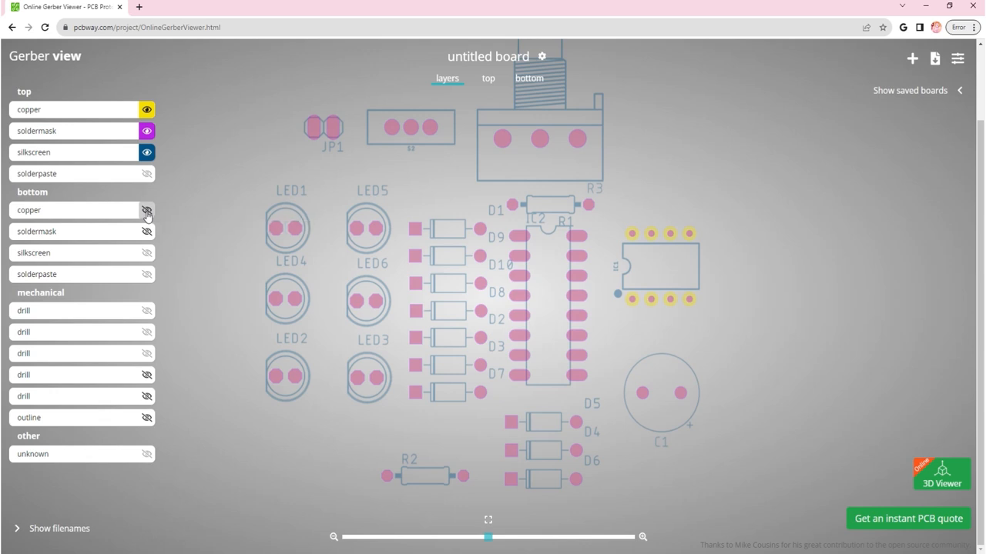
# Make the bottom copper and bottom soldermask layers visible, revealing the outline and traces.
pyautogui.click(146, 210)
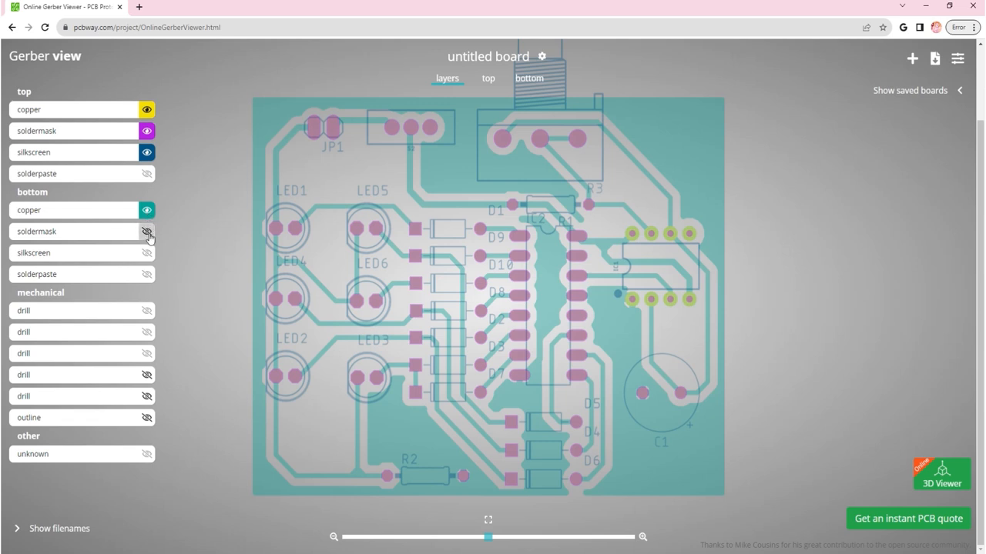
pyautogui.click(146, 231)
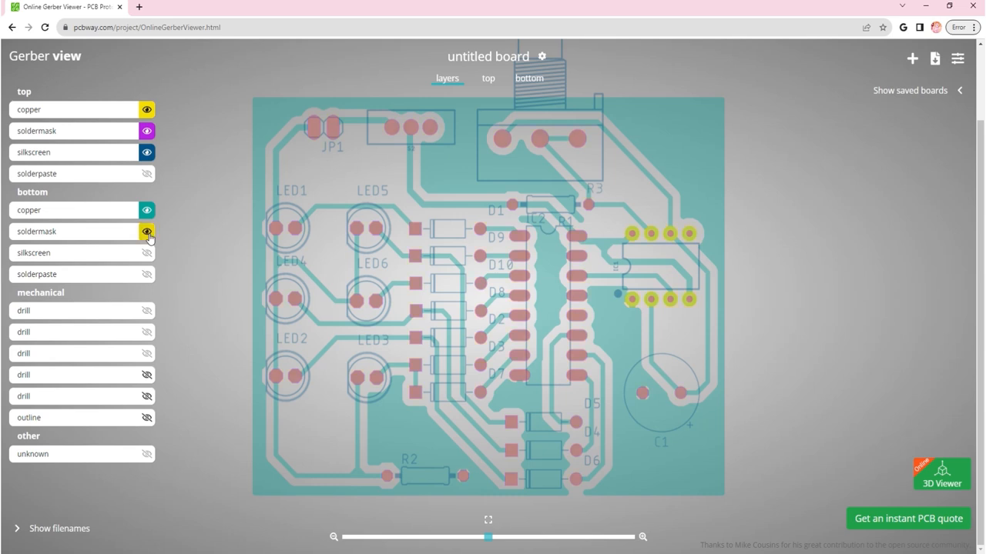
pyautogui.click(147, 231)
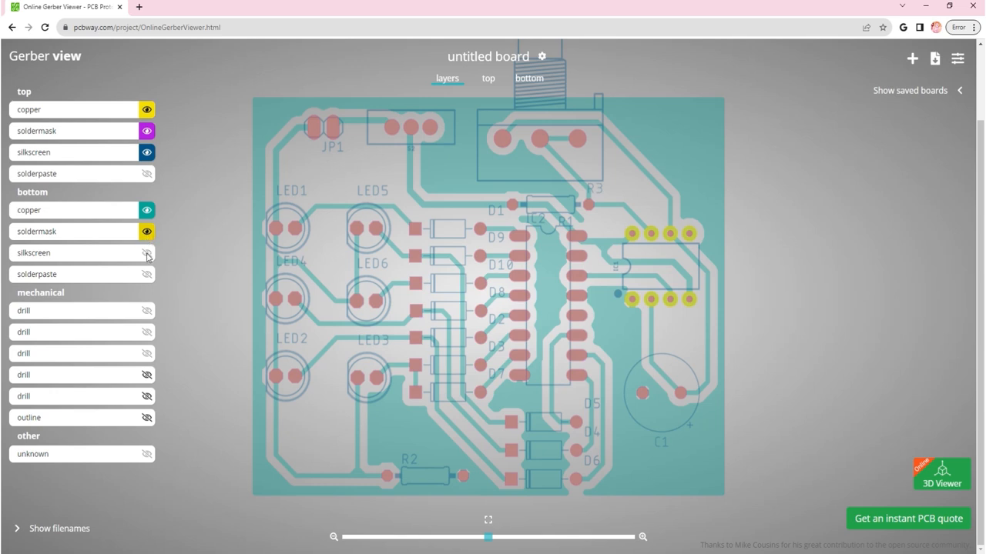
pyautogui.moveTo(147, 263)
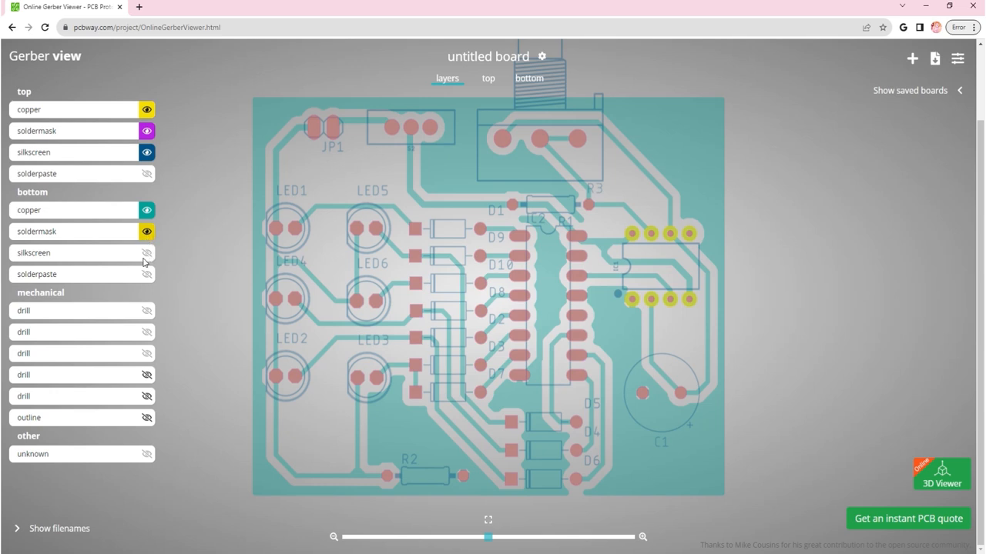